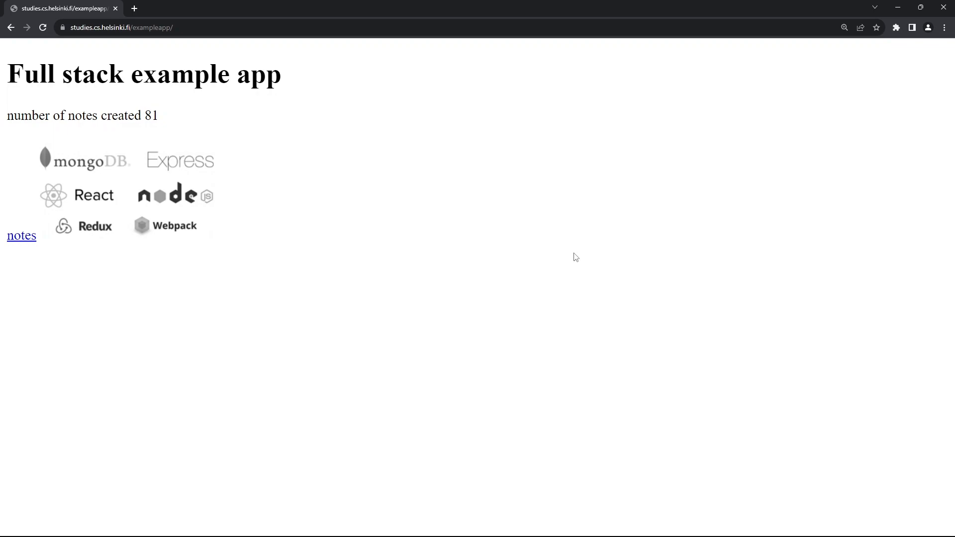
# - Inspect the example app page and select its body element in the Elements panel
pyautogui.click(122, 28)
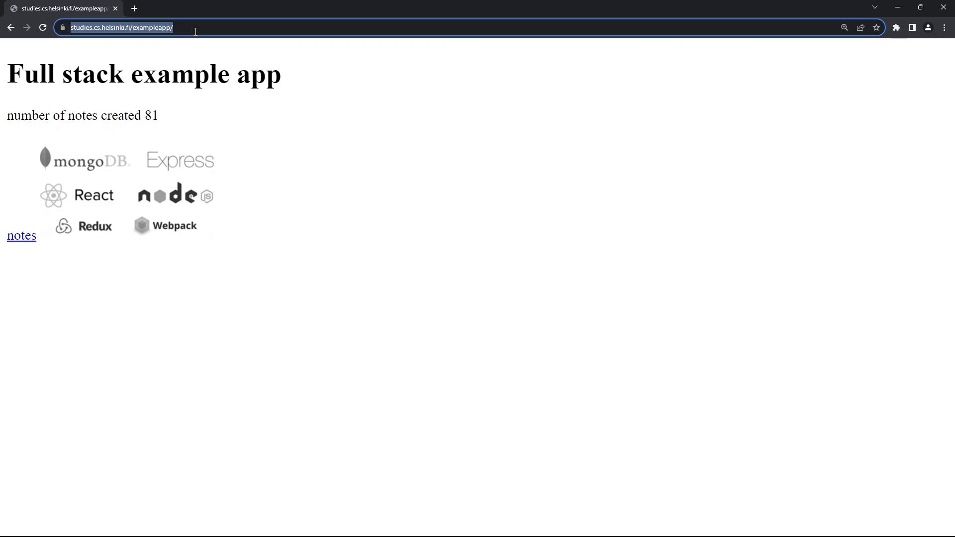
pyautogui.moveTo(327, 202)
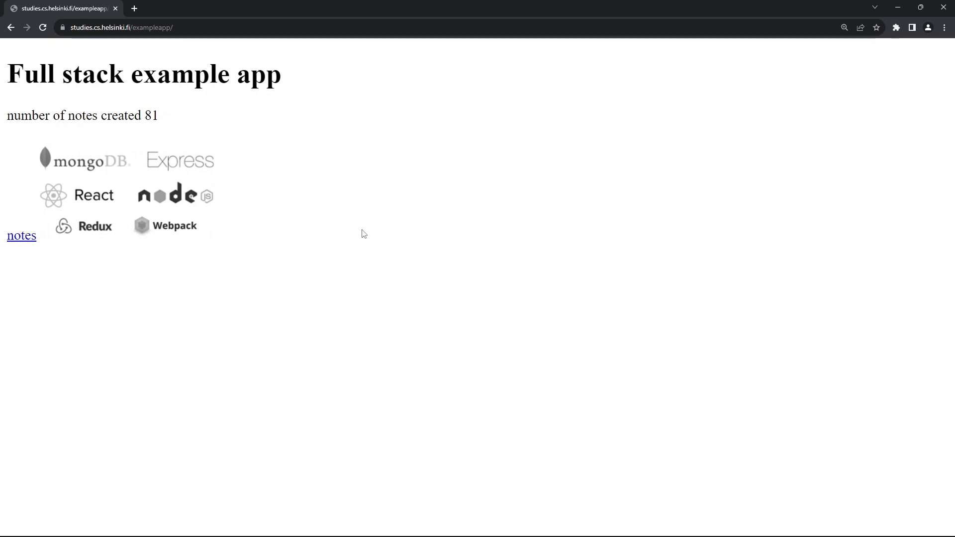
pyautogui.rightClick(361, 232)
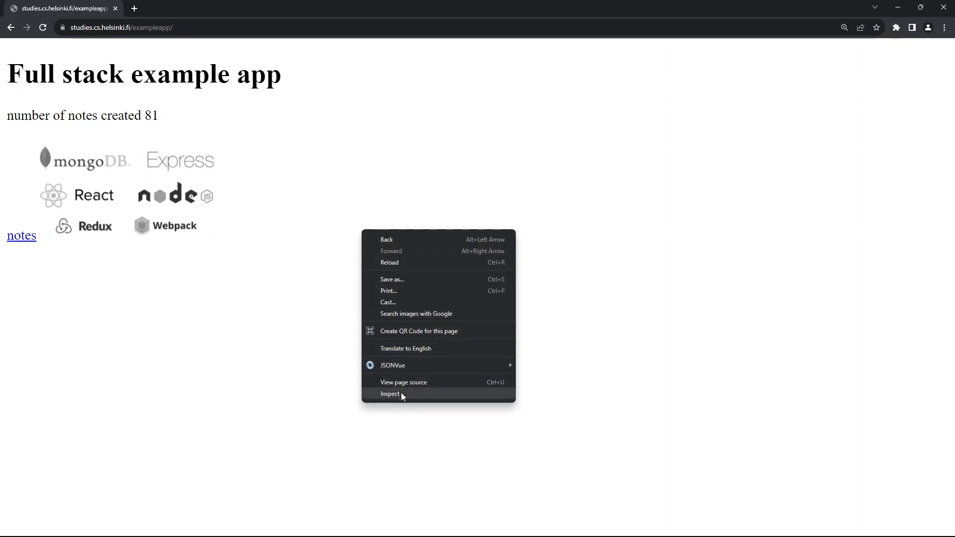
pyautogui.click(390, 394)
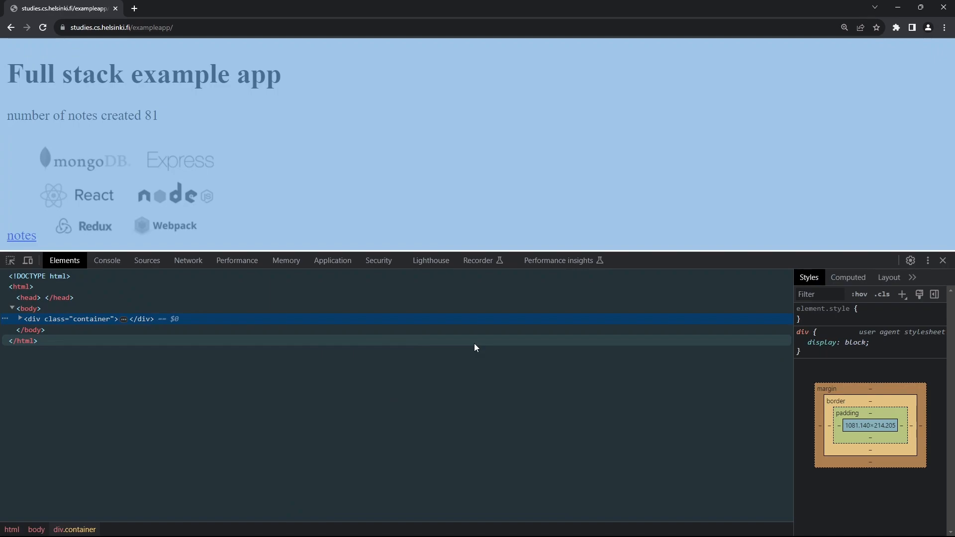
pyautogui.click(941, 260)
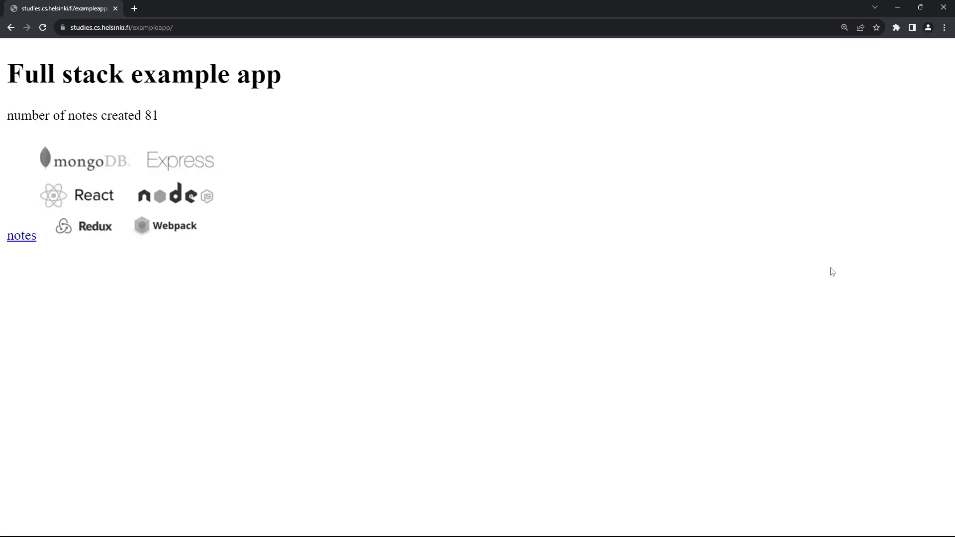
pyautogui.moveTo(461, 275)
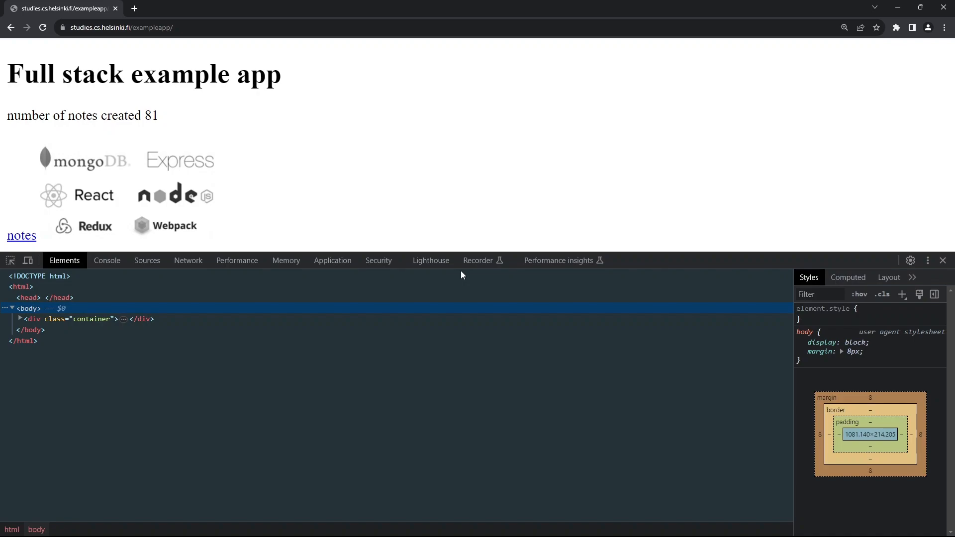
# - Switch DevTools to the Network panel to show the page's network activity
pyautogui.click(188, 259)
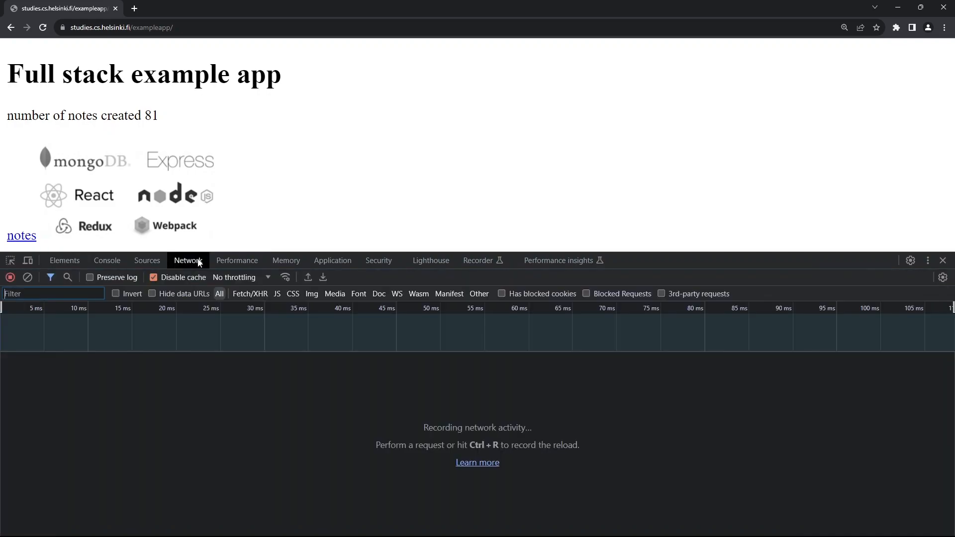
pyautogui.moveTo(221, 282)
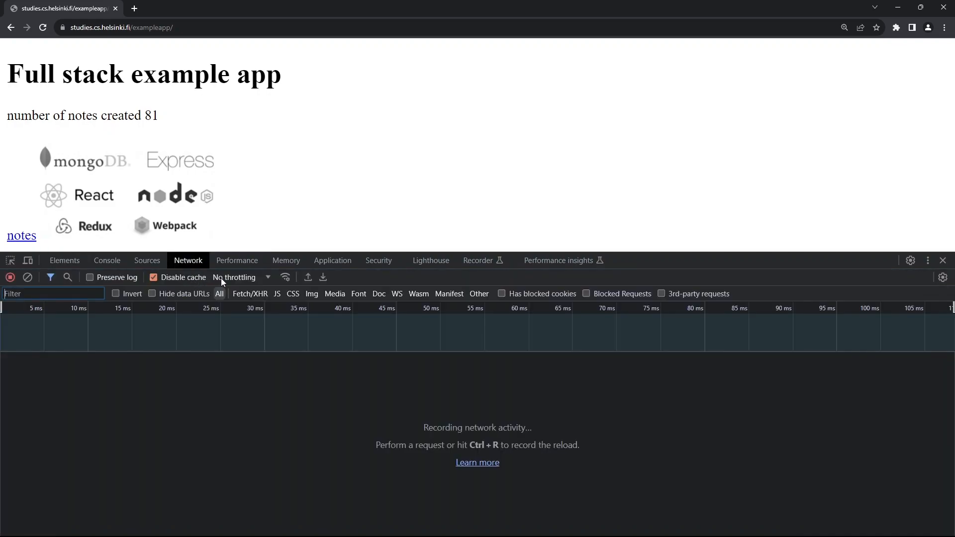
pyautogui.moveTo(183, 277)
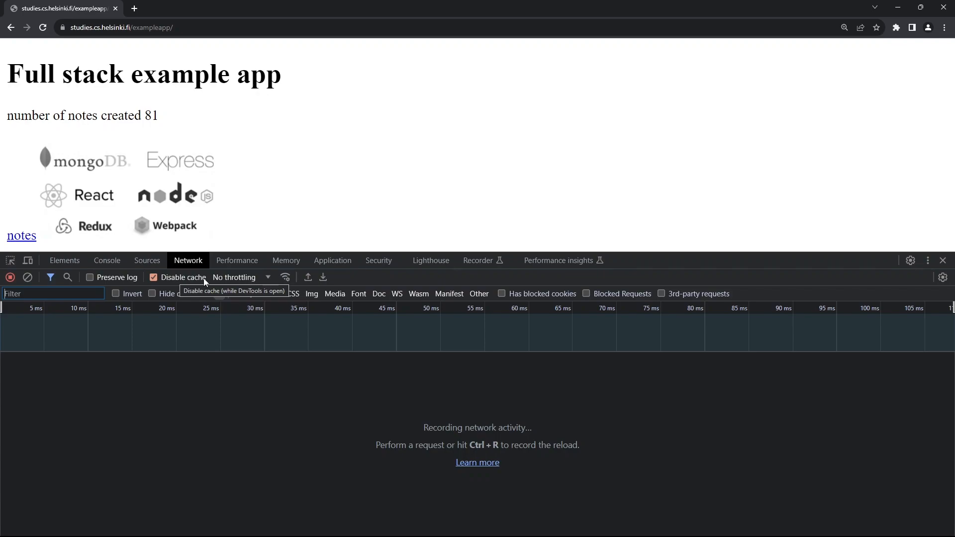
pyautogui.moveTo(211, 416)
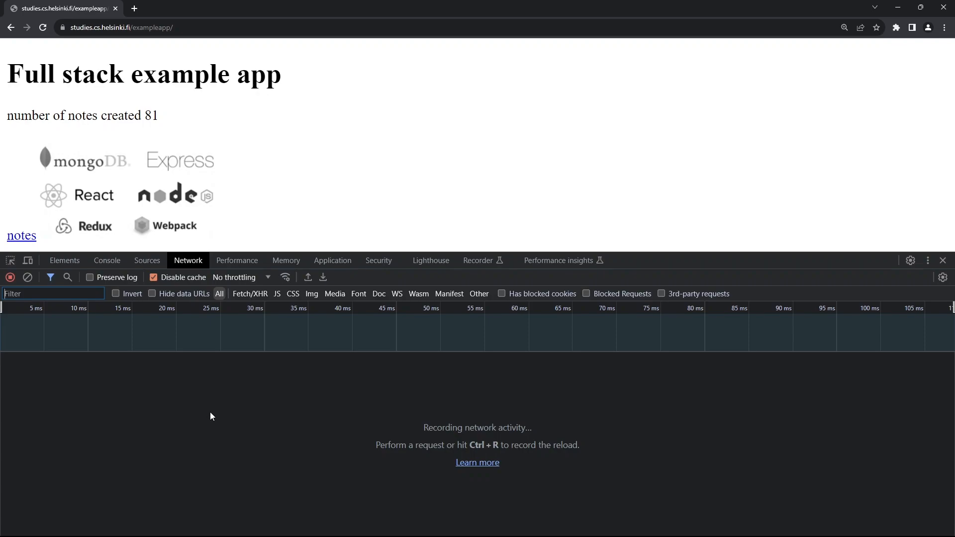
pyautogui.moveTo(405, 440)
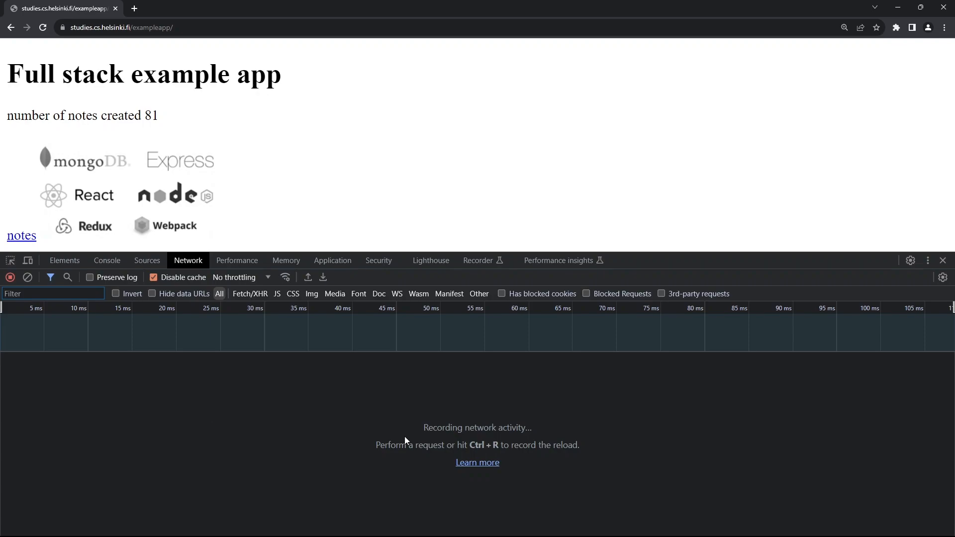
pyautogui.moveTo(251, 349)
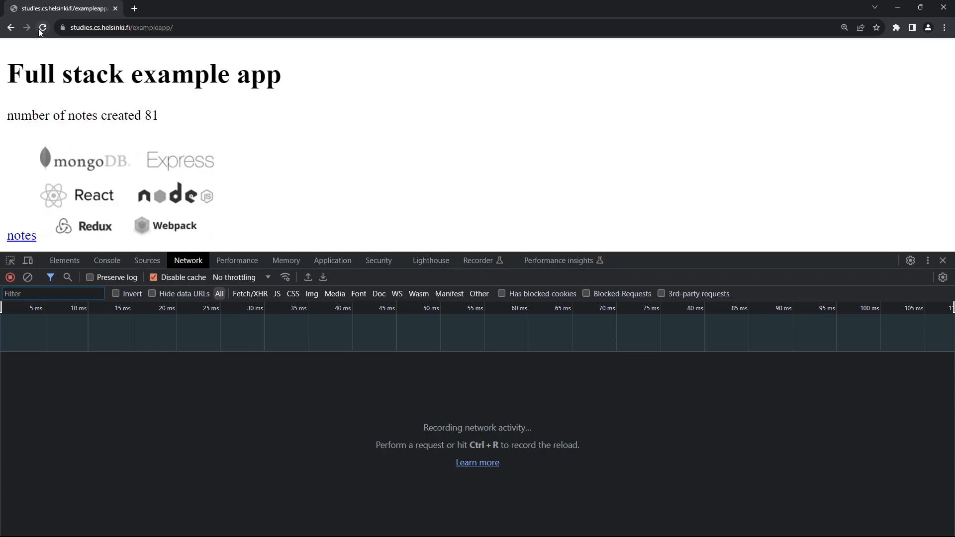
pyautogui.moveTo(42, 28)
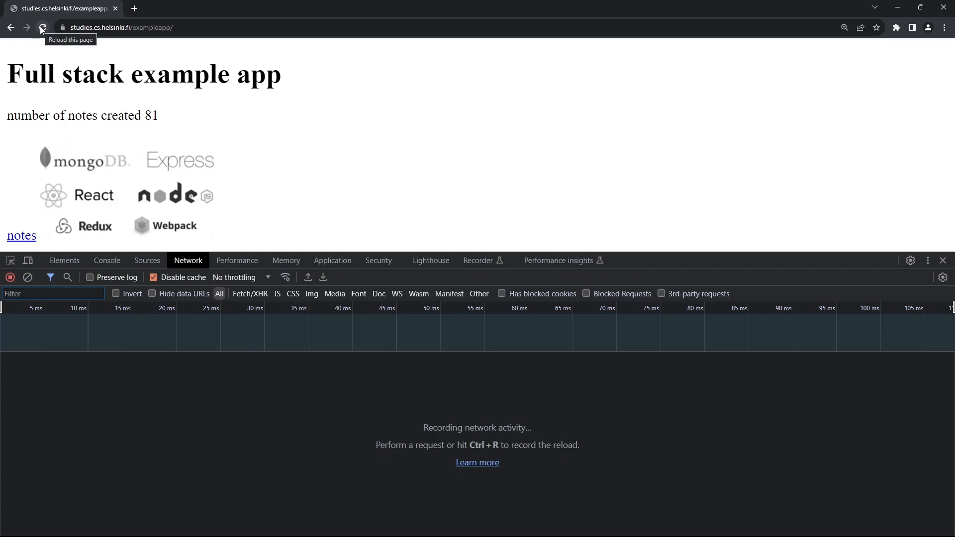
# - Reload the page so the Network log lists exampleapp/ and kuva.png, both status 200
pyautogui.click(42, 28)
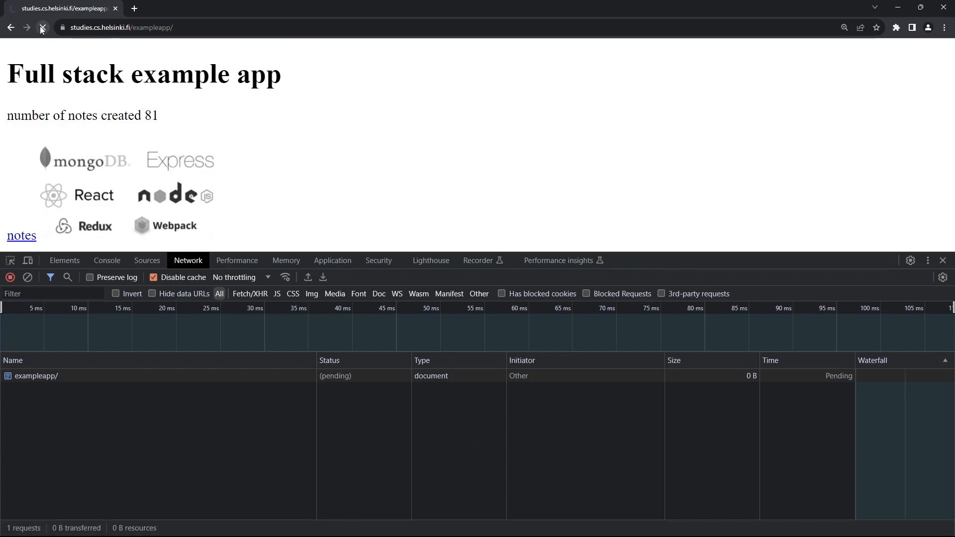
pyautogui.click(42, 28)
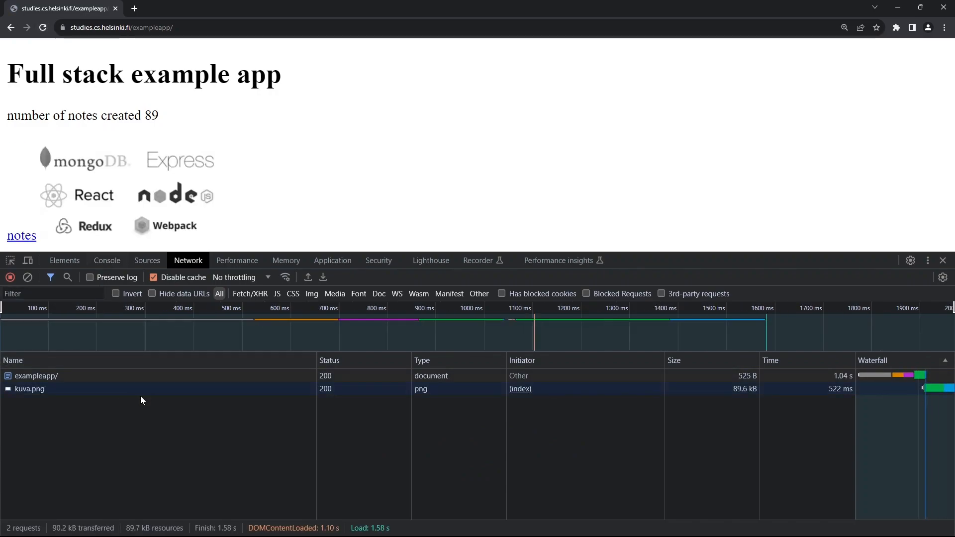
pyautogui.moveTo(441, 379)
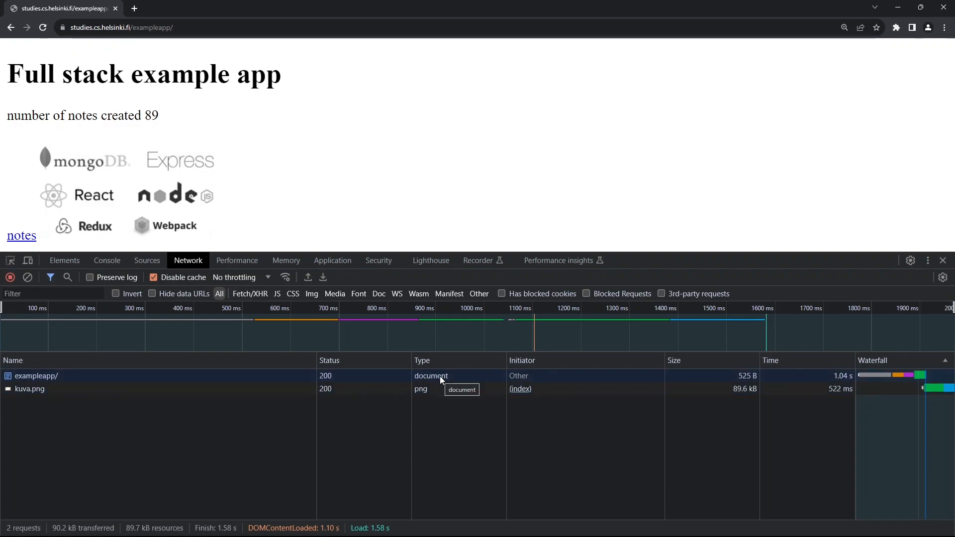
pyautogui.moveTo(434, 395)
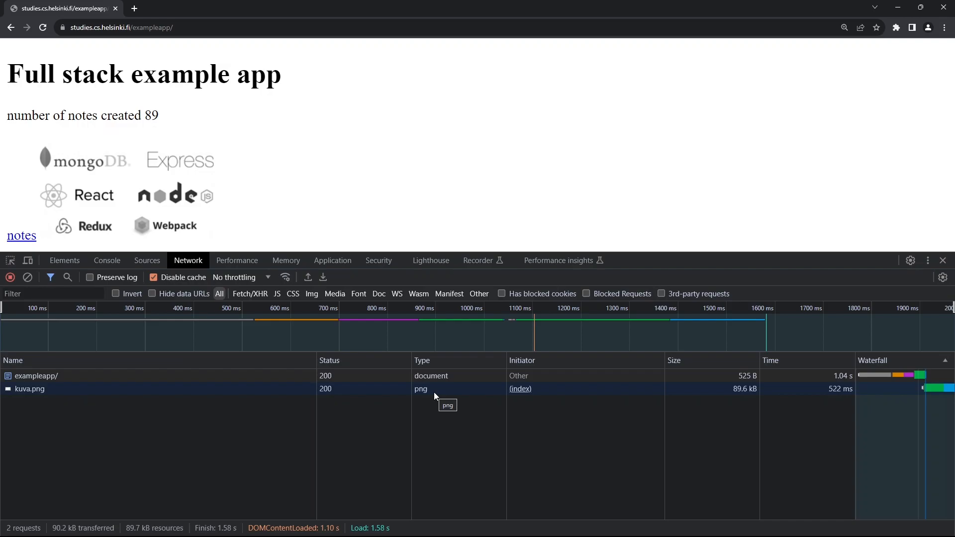
pyautogui.moveTo(299, 407)
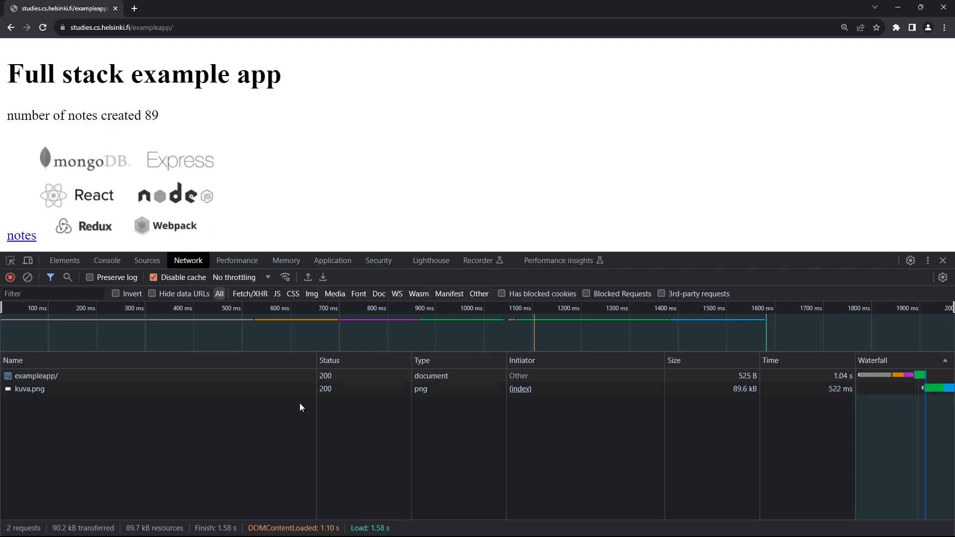
pyautogui.click(36, 376)
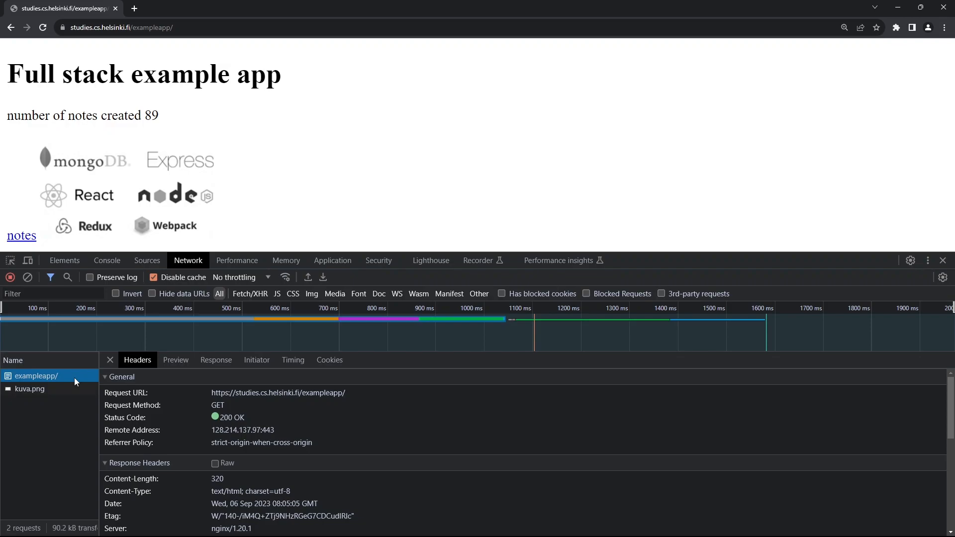
pyautogui.moveTo(134, 397)
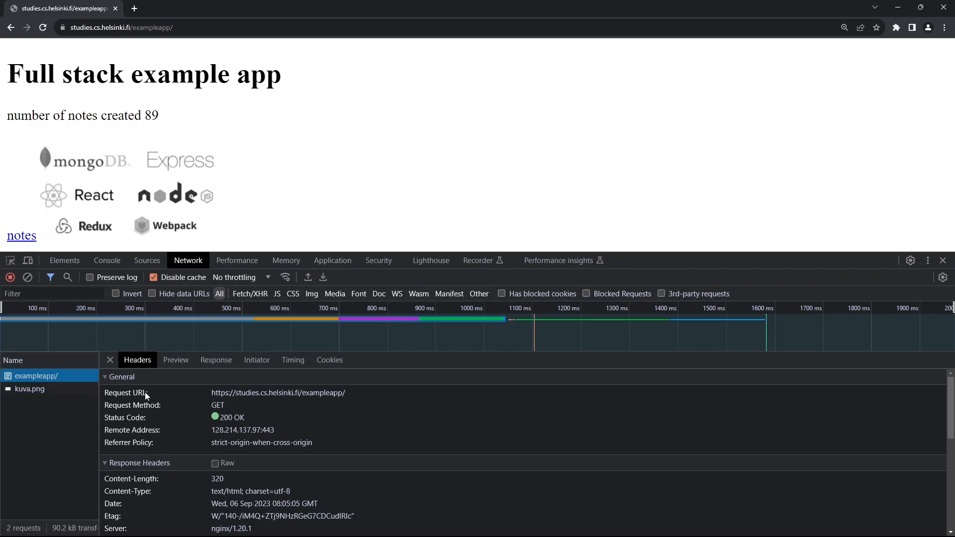
pyautogui.moveTo(123, 408)
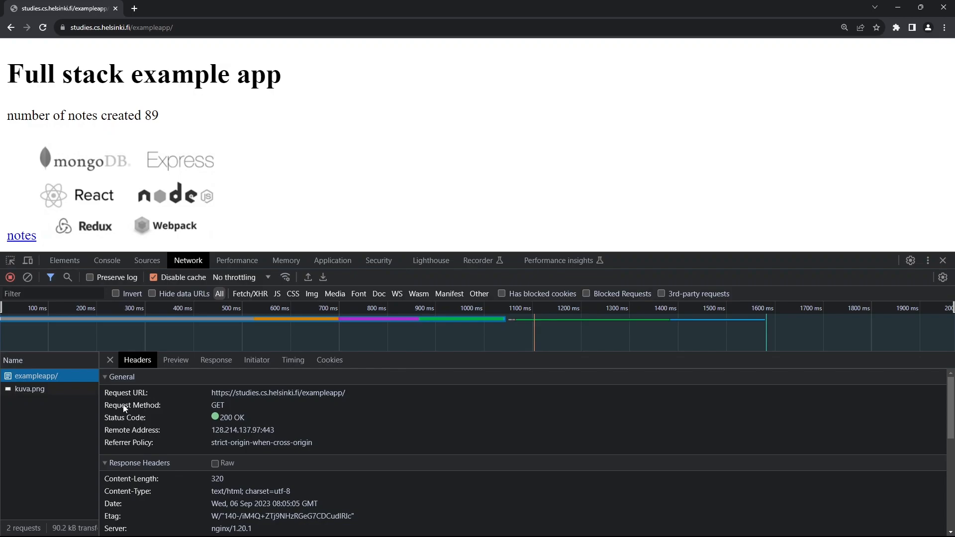
pyautogui.doubleClick(218, 404)
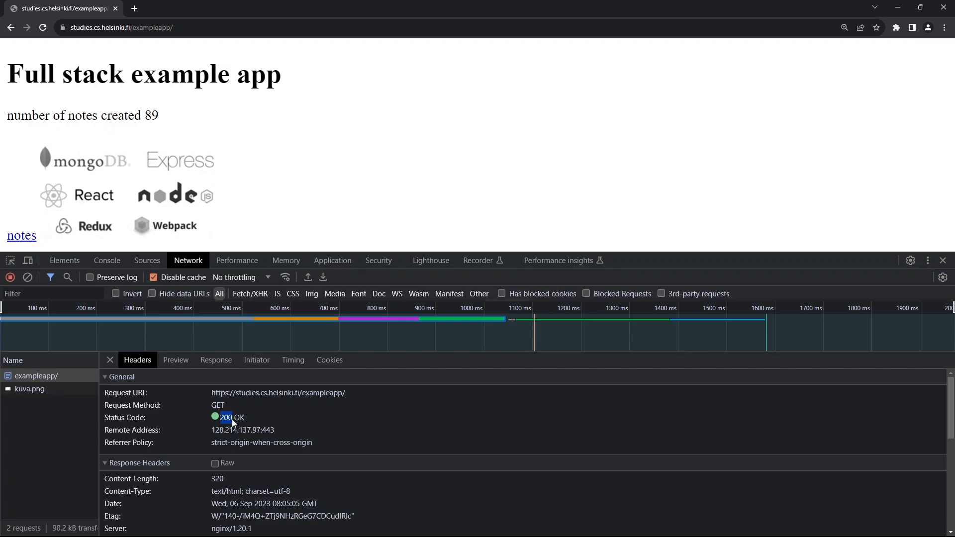
pyautogui.scroll(-3)
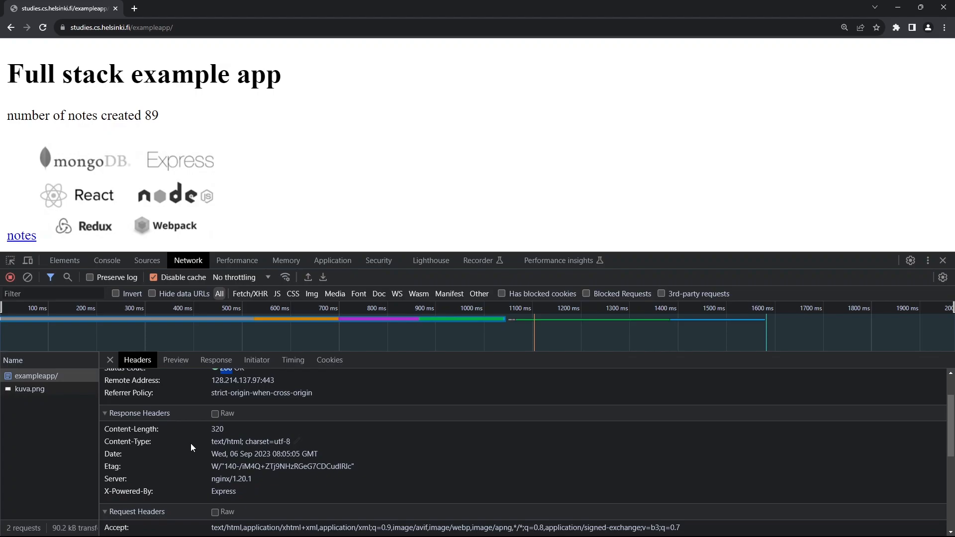
pyautogui.moveTo(162, 420)
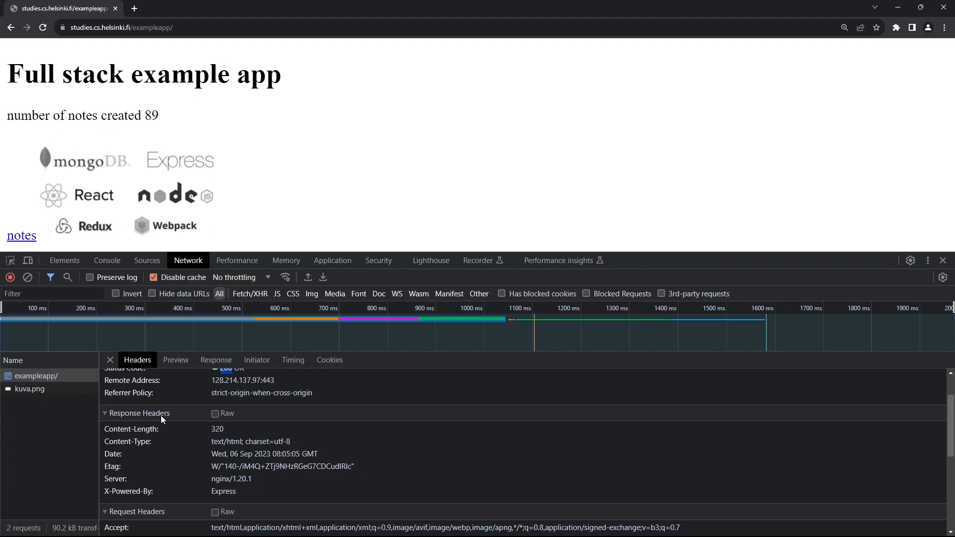
pyautogui.doubleClick(217, 428)
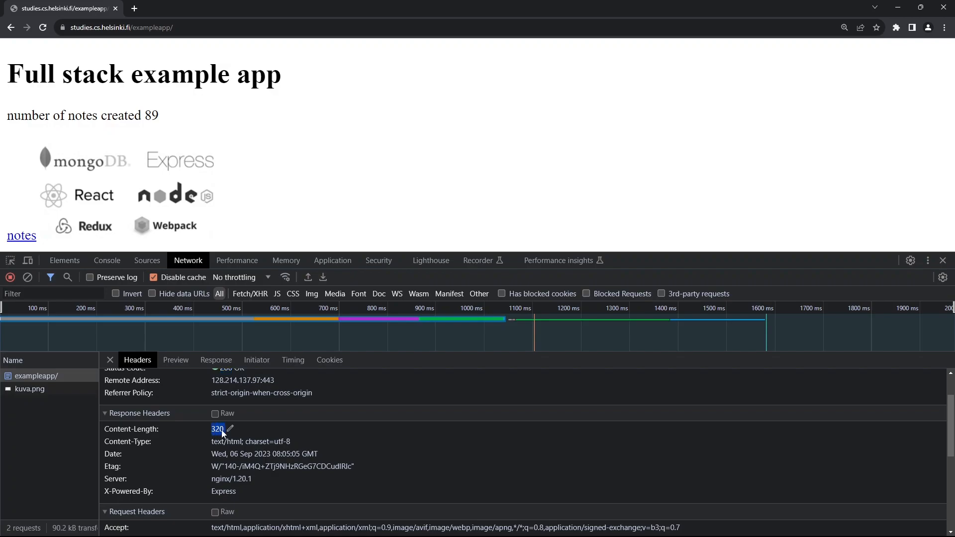
pyautogui.moveTo(212, 445)
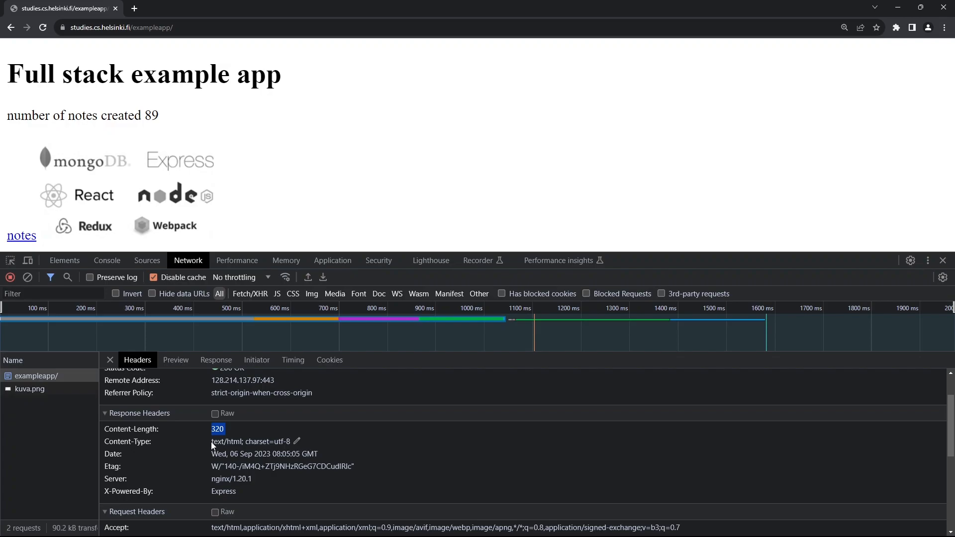
pyautogui.moveTo(216, 359)
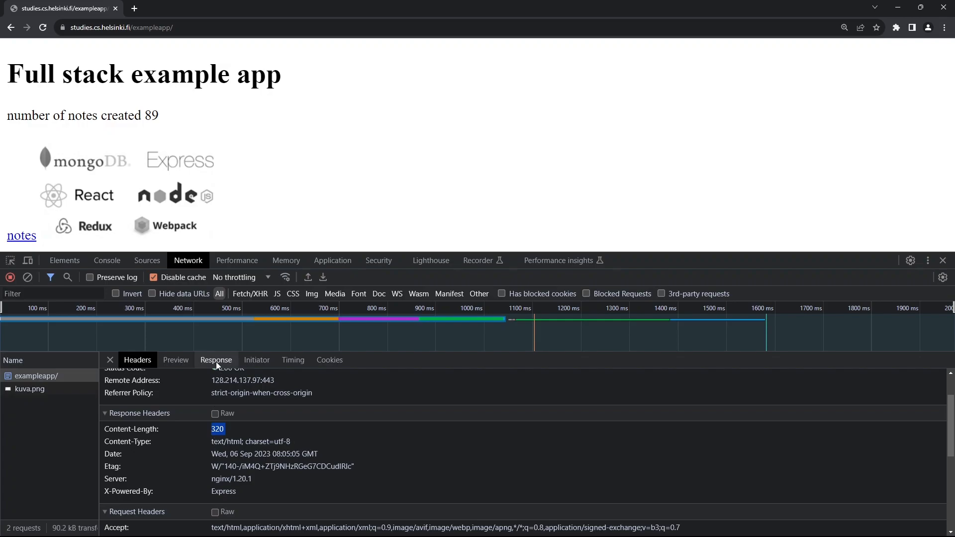
# - View the exampleapp document's raw HTML response, then return to the two-request list
pyautogui.click(216, 359)
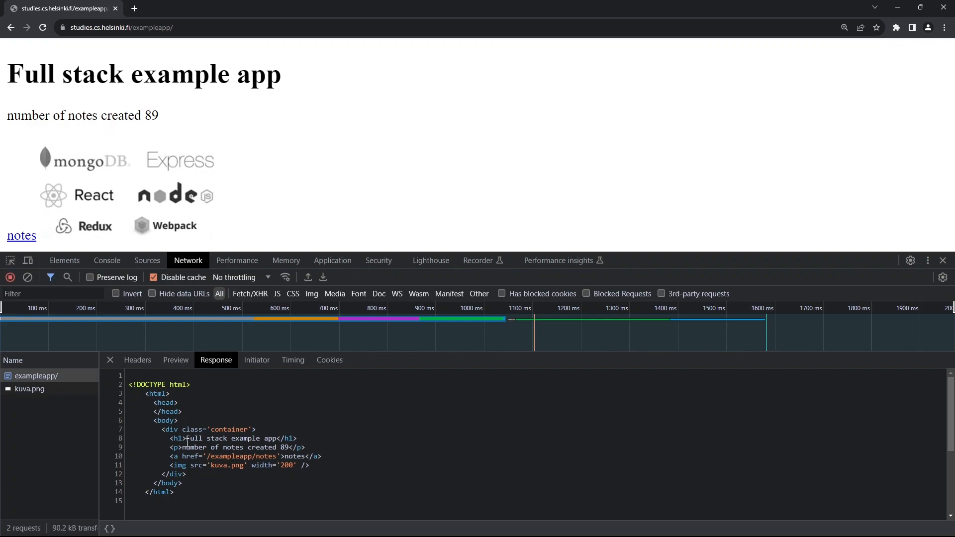
pyautogui.click(110, 360)
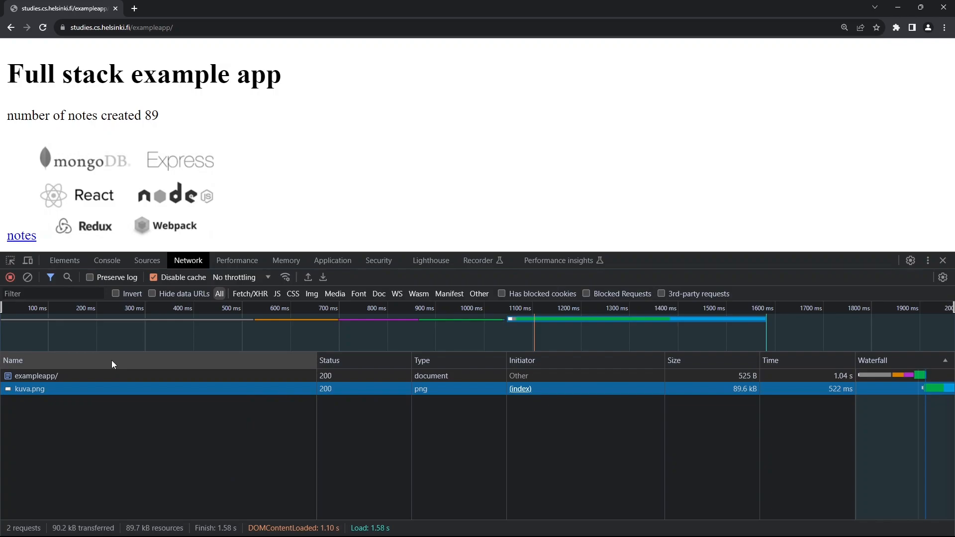
pyautogui.moveTo(84, 392)
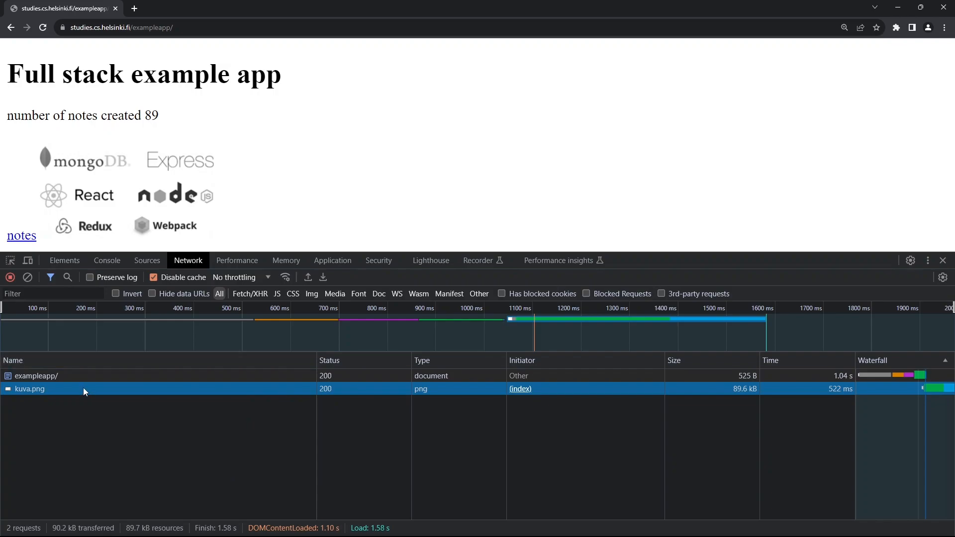
# - Show kuva.png's response headers: GET, 200 OK, image/png, Content-Length 89350
pyautogui.click(29, 389)
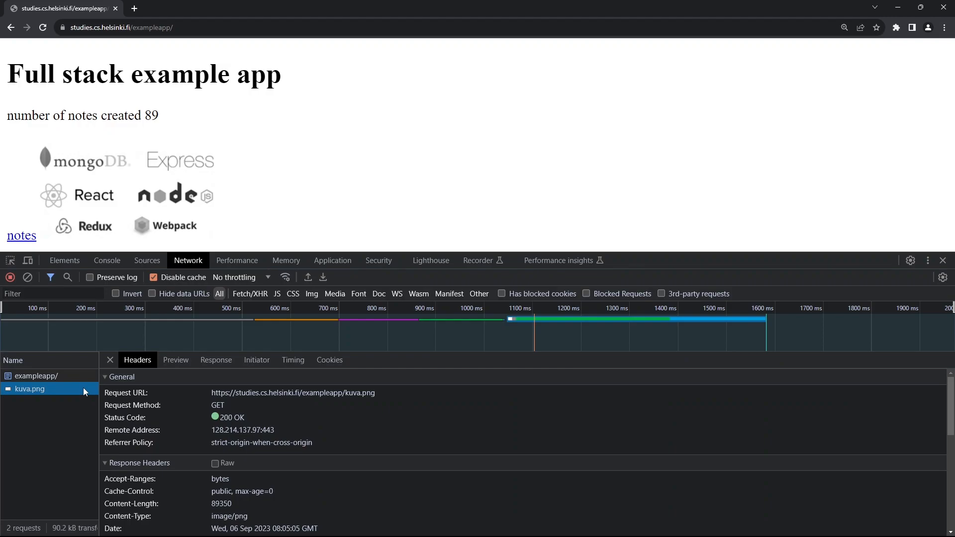
pyautogui.moveTo(215, 387)
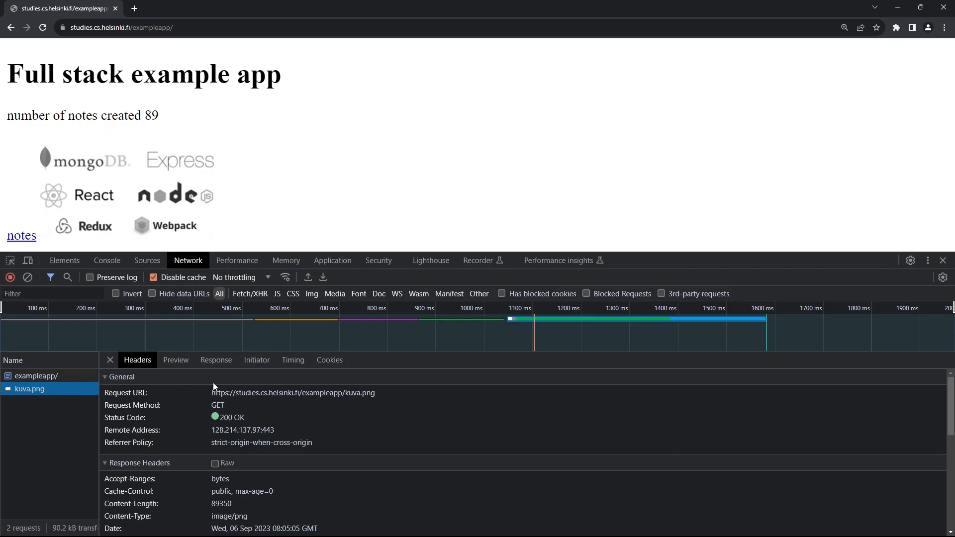
pyautogui.moveTo(357, 387)
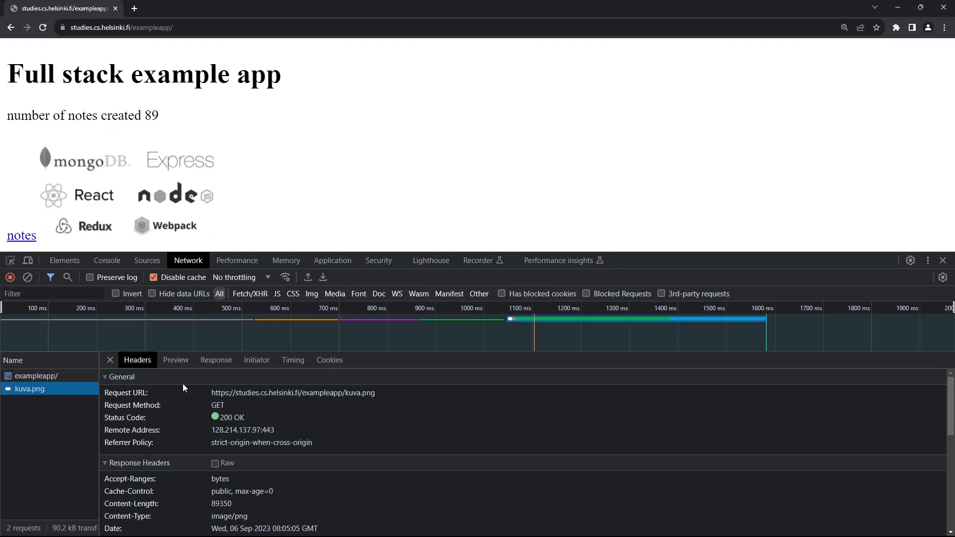
pyautogui.moveTo(220, 406)
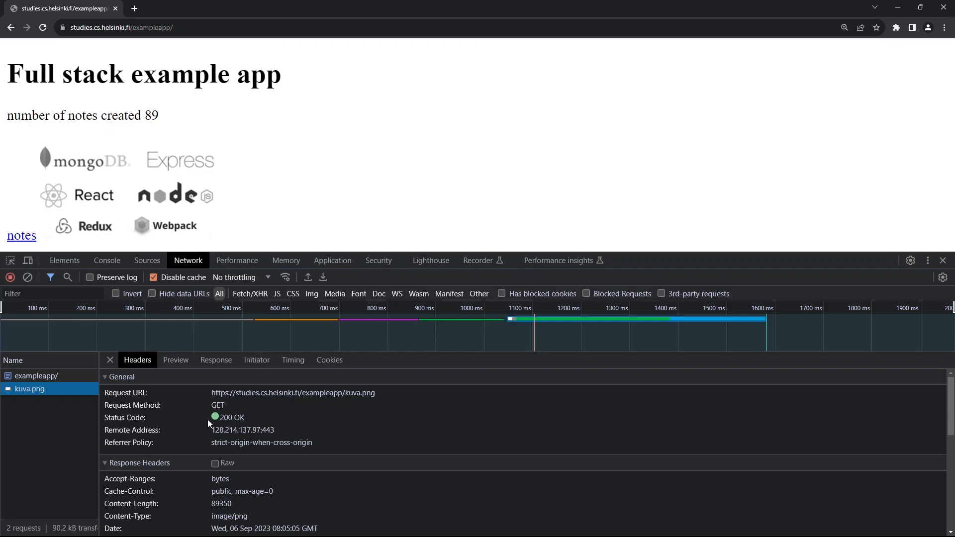
pyautogui.moveTo(262, 424)
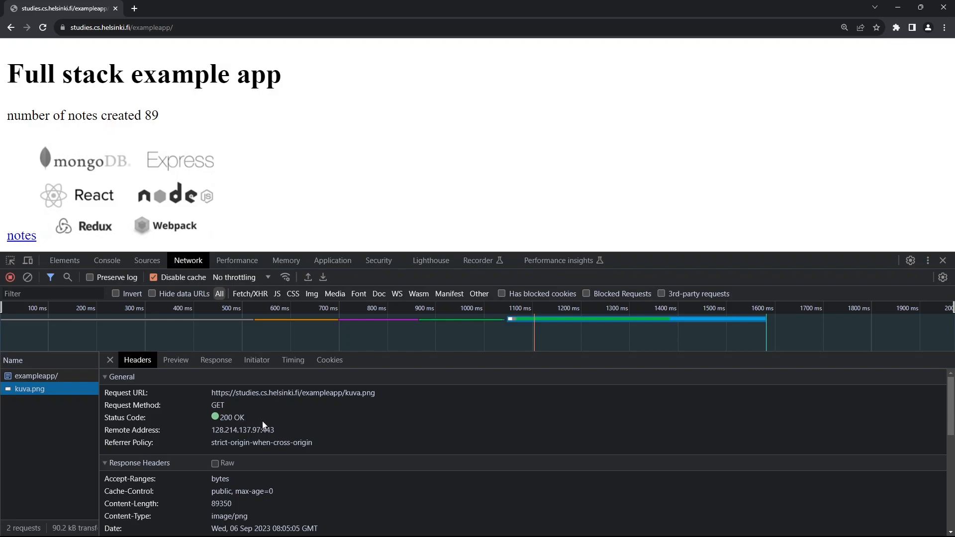
pyautogui.scroll(-3)
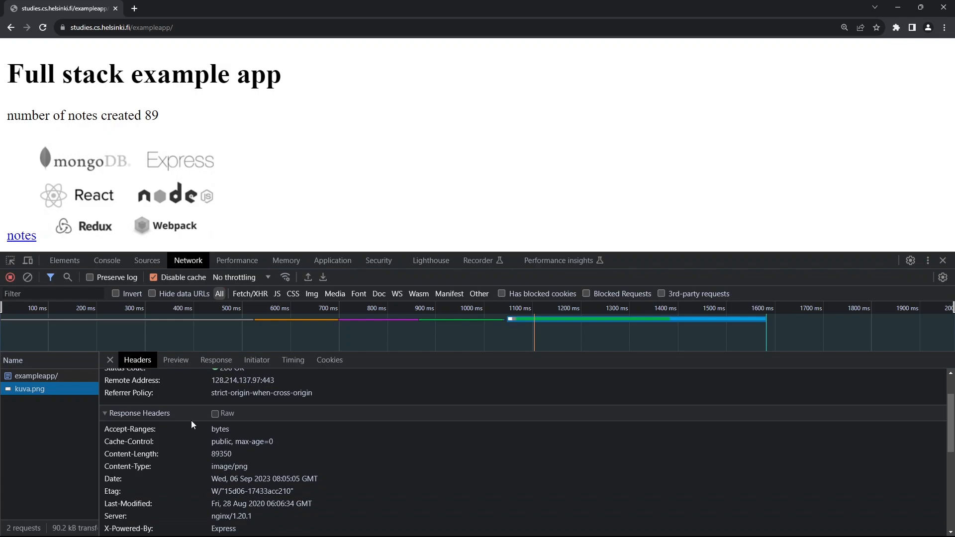
pyautogui.moveTo(261, 478)
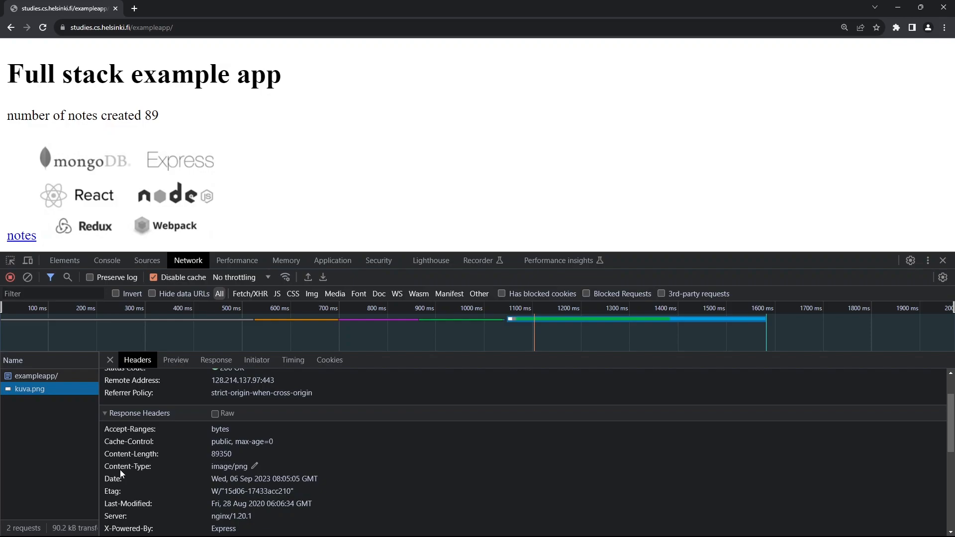
pyautogui.moveTo(219, 468)
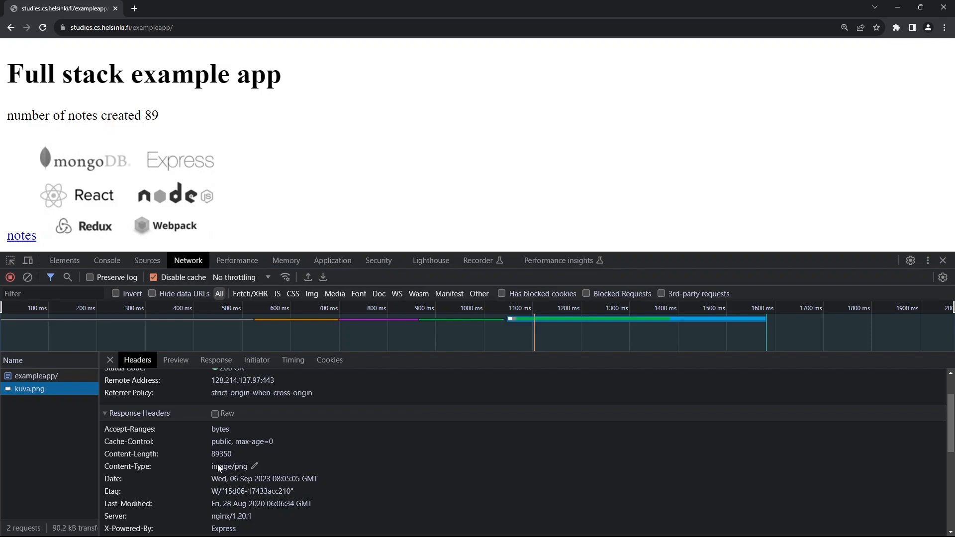